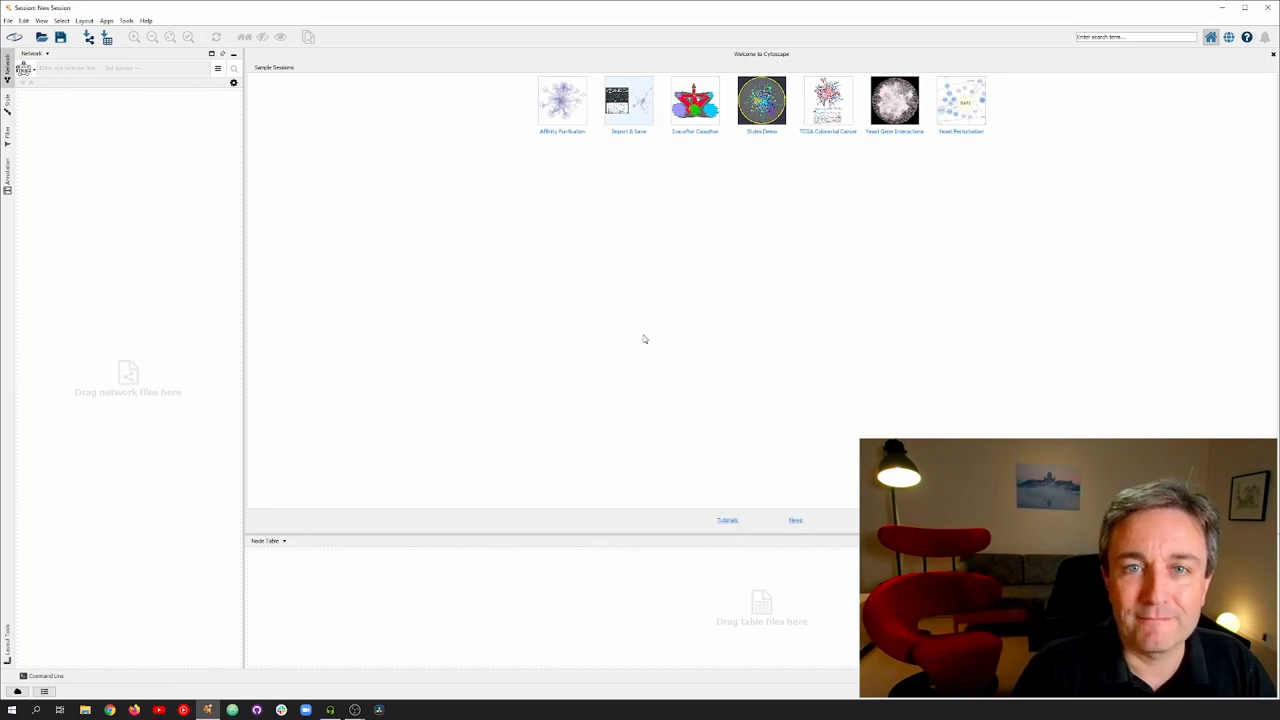
mouse_move(178, 80)
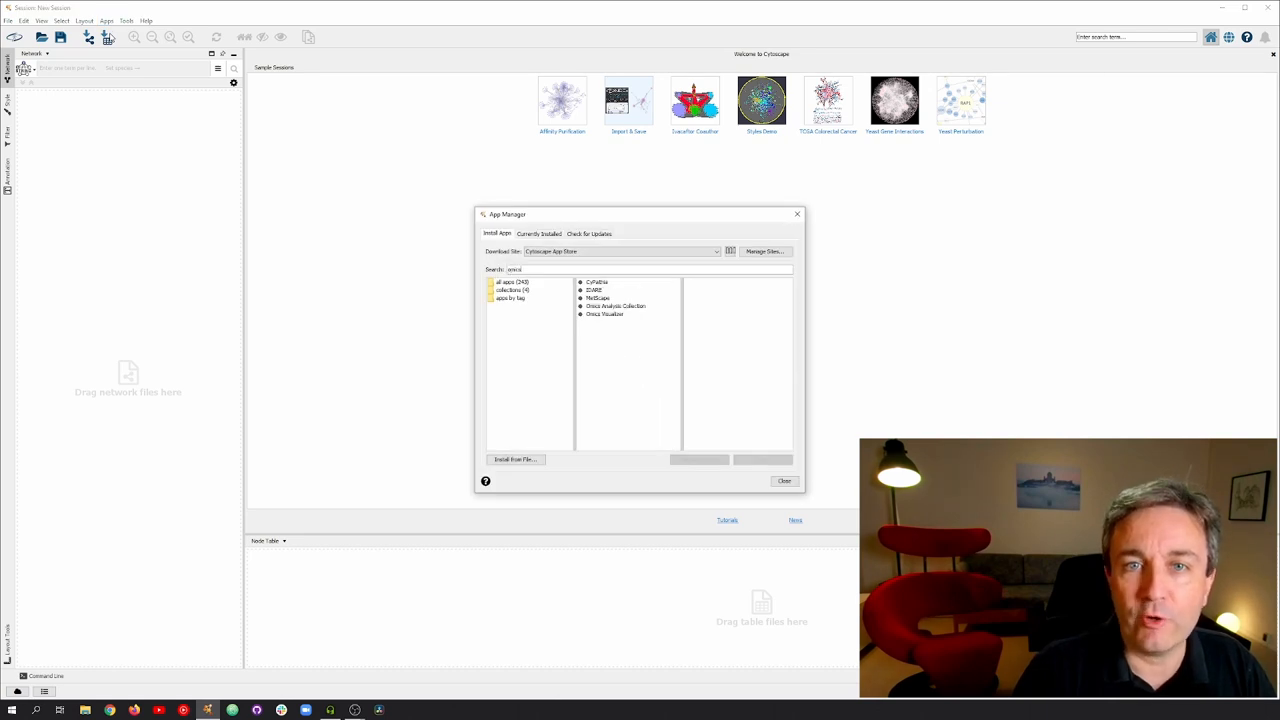
mouse_move(604, 320)
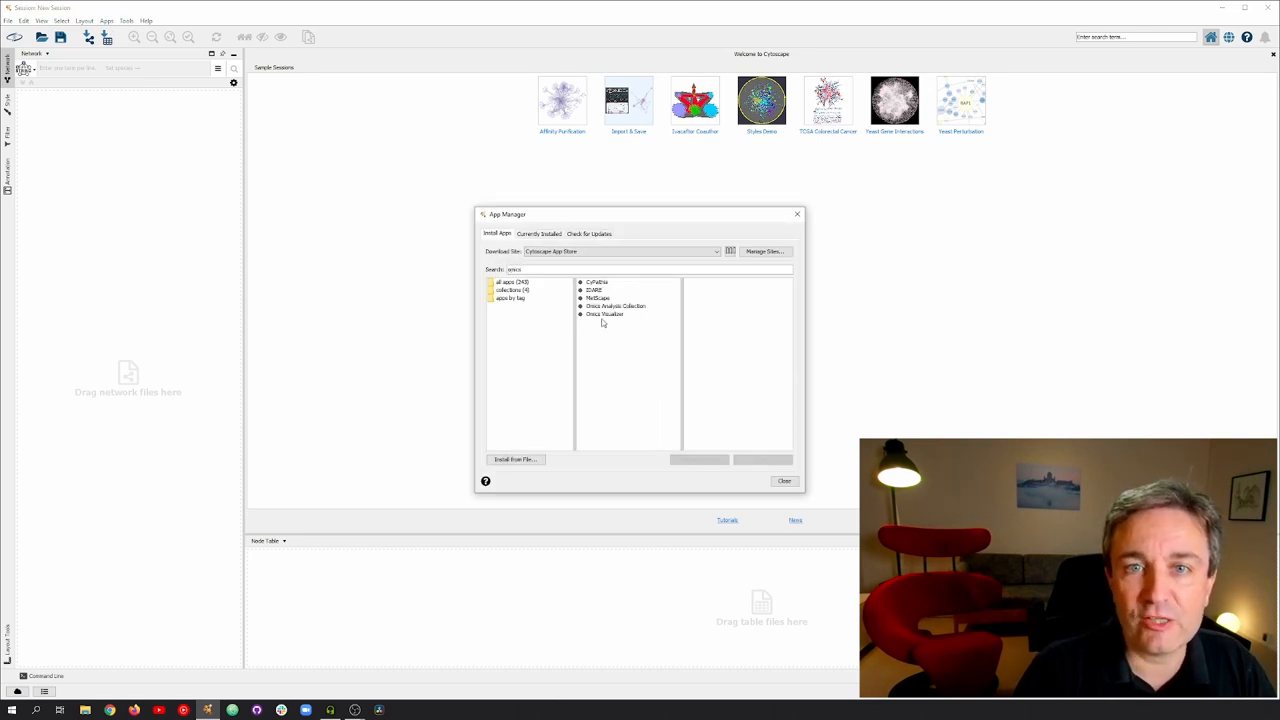
Install Omics Visualizer from the App Manager search results and close the dialog.
click(606, 312)
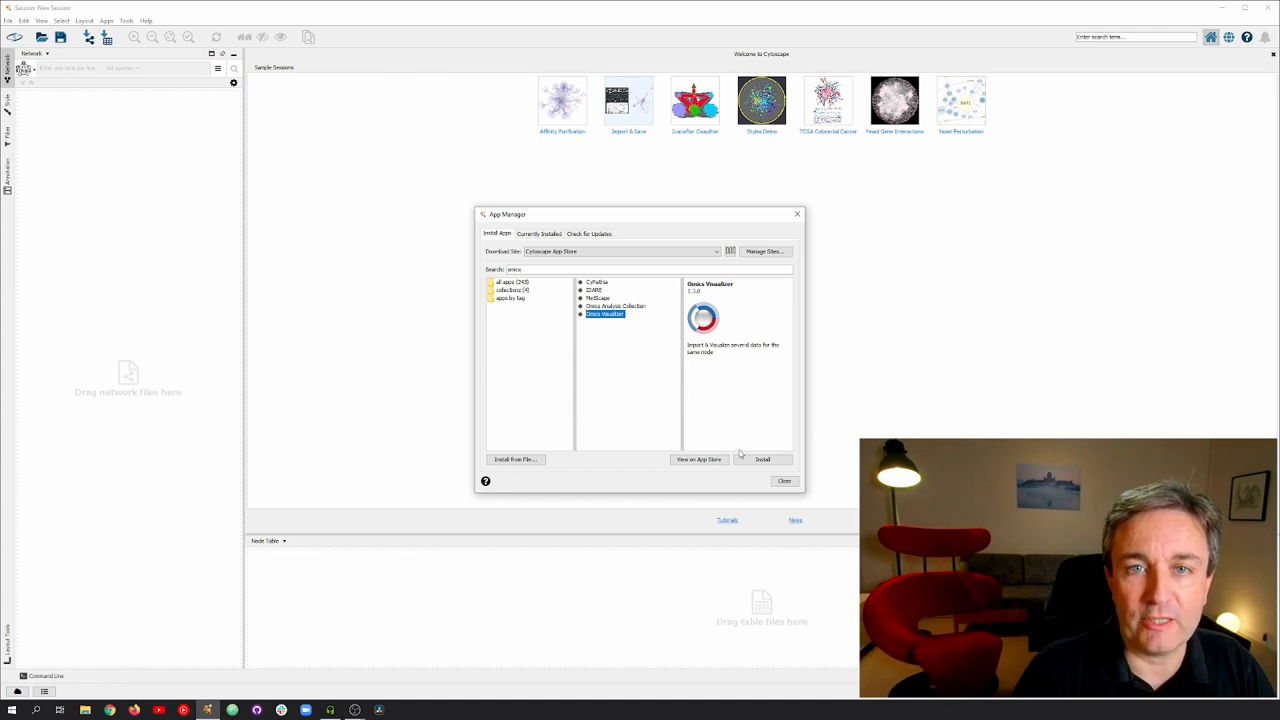
click(764, 458)
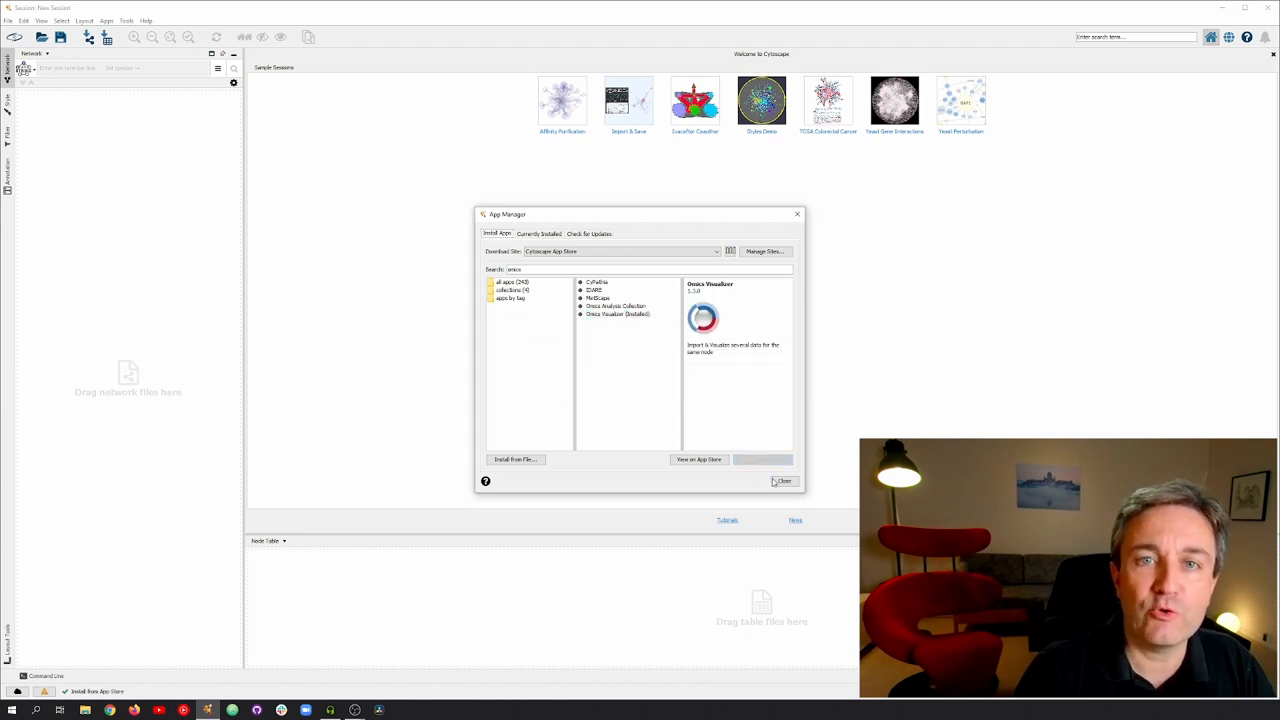
click(784, 480)
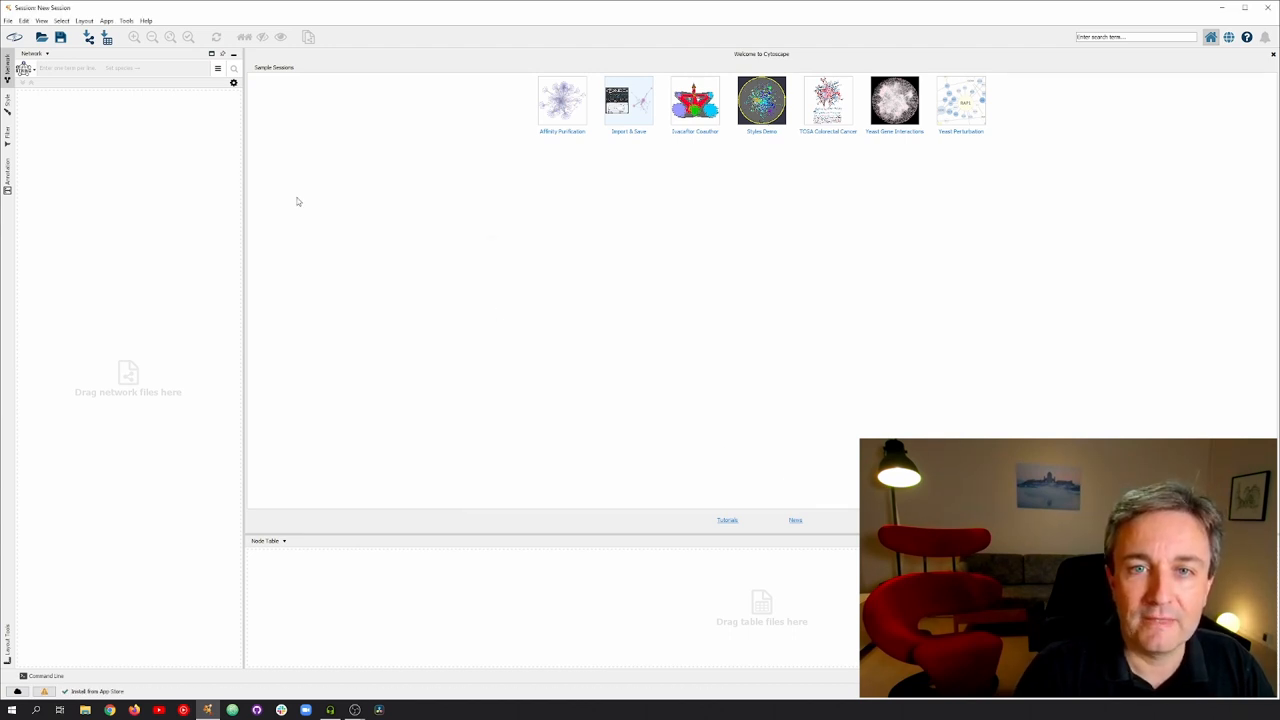
Import the phosphosite .tsv file from the Desktop as an Omics Visualizer table.
click(12, 18)
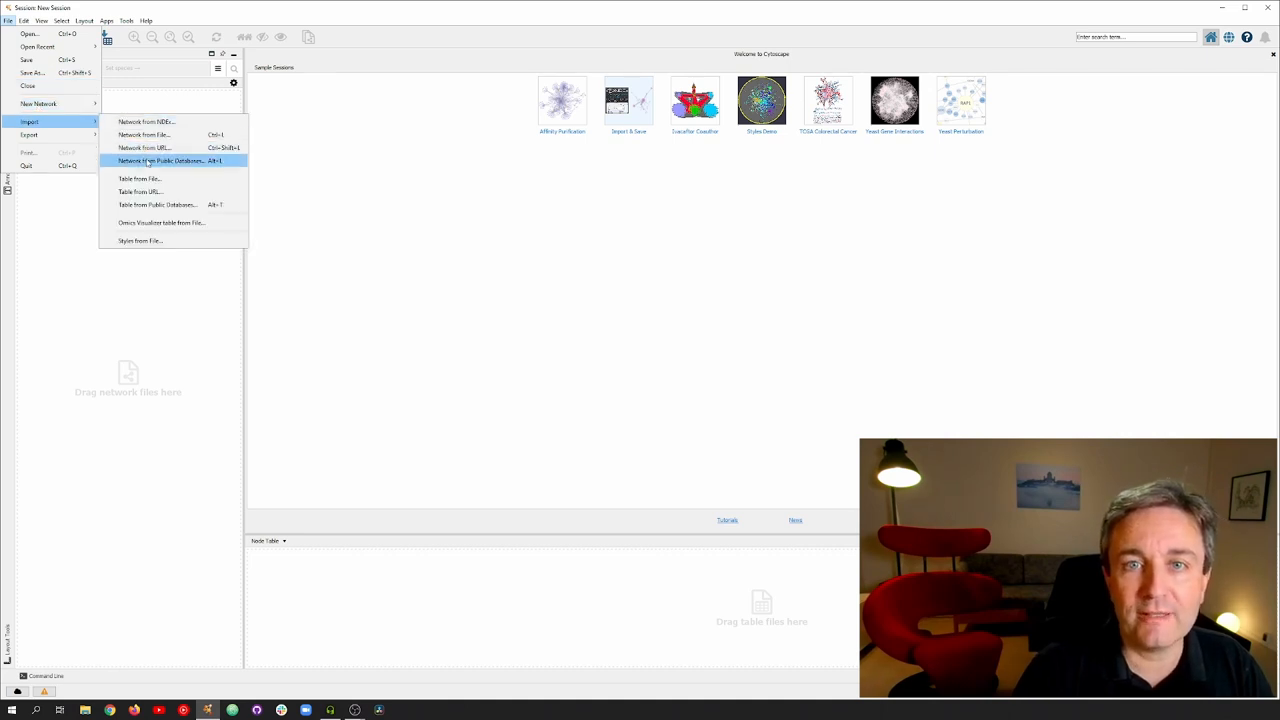
mouse_move(150, 222)
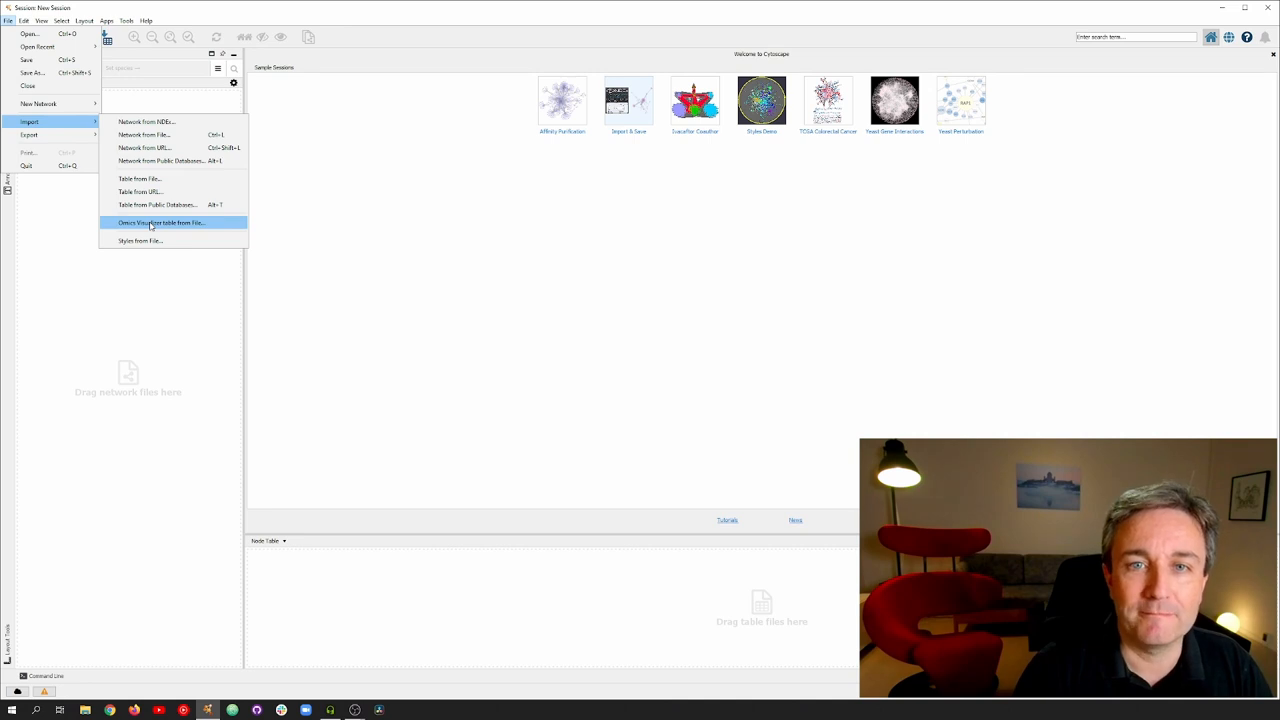
click(166, 222)
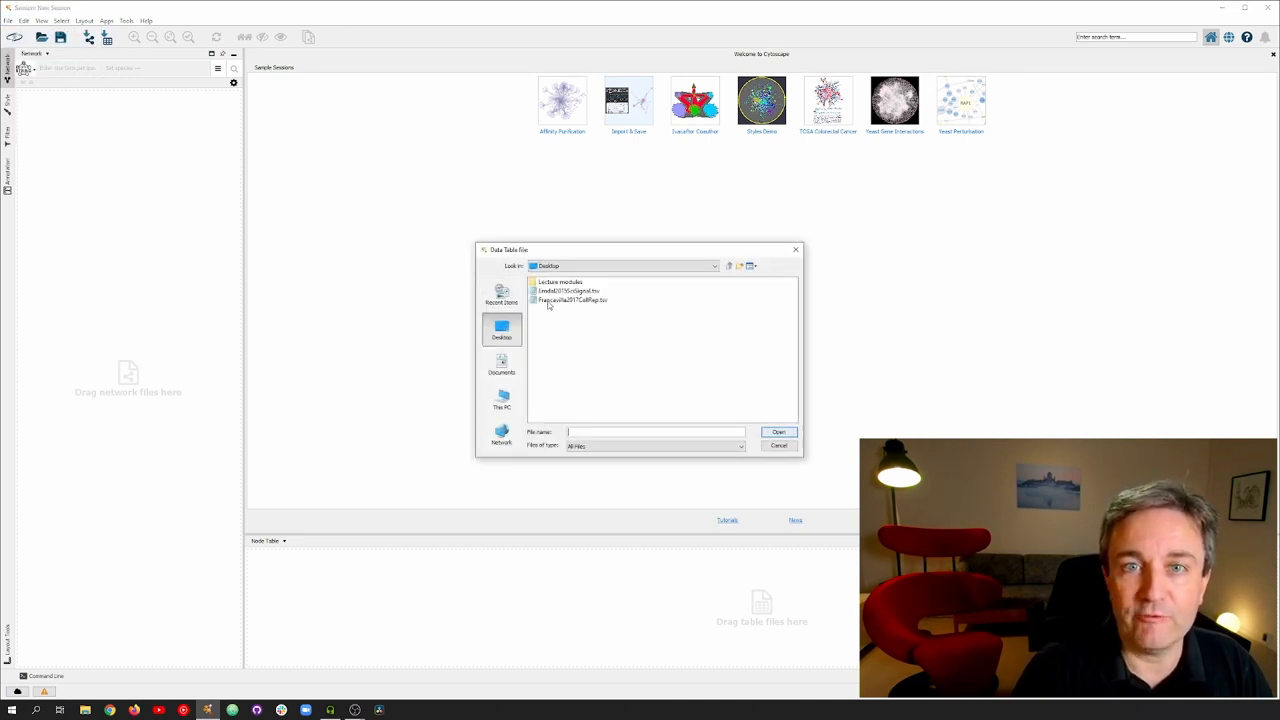
click(572, 300)
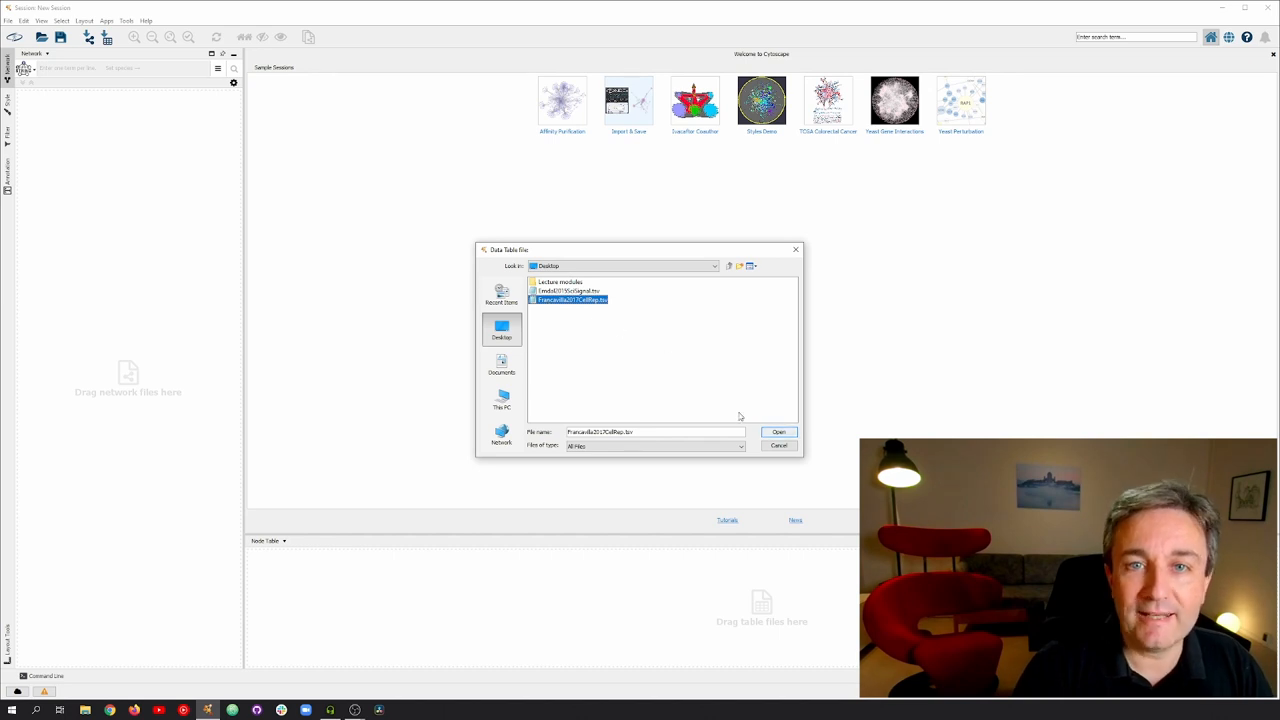
click(780, 432)
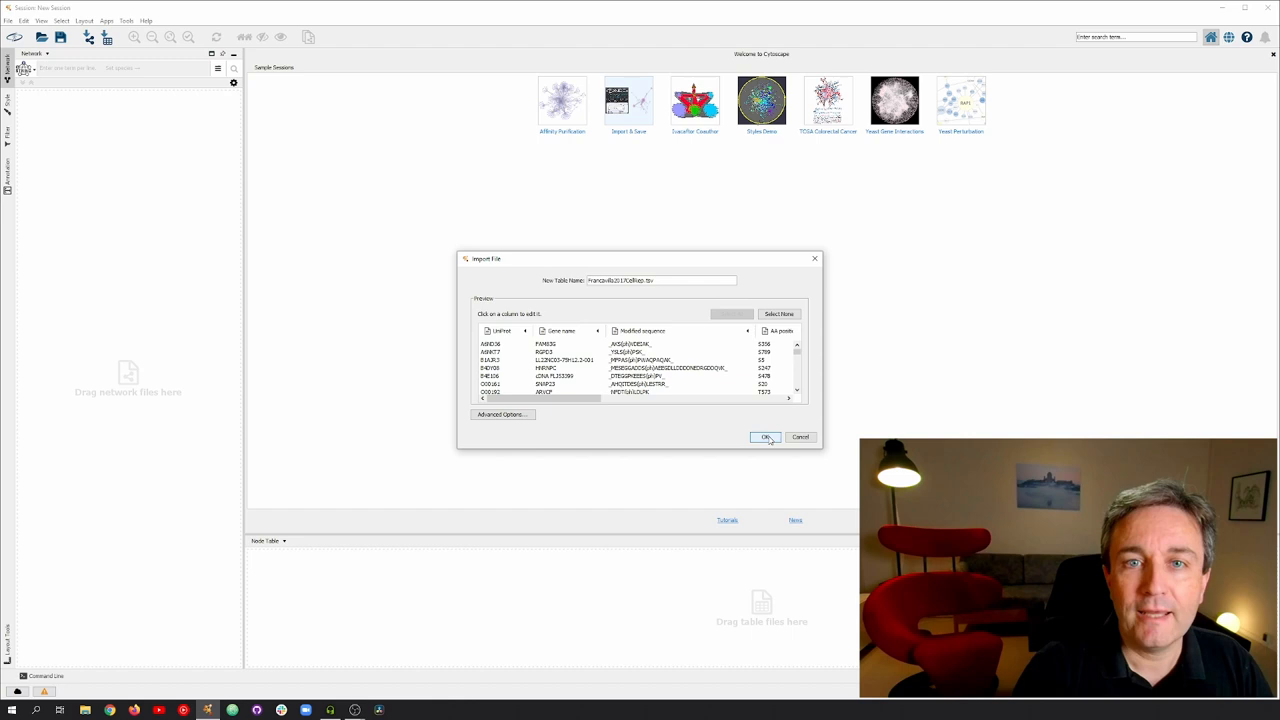
click(764, 436)
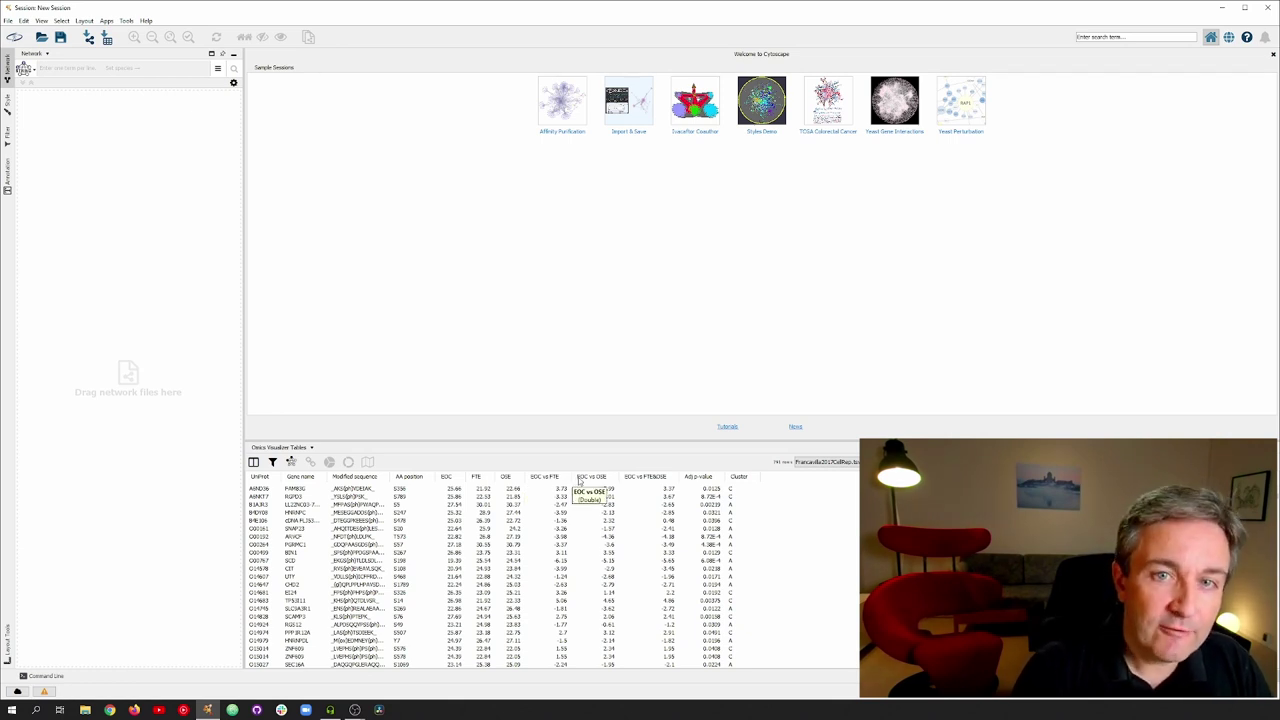
mouse_move(368, 462)
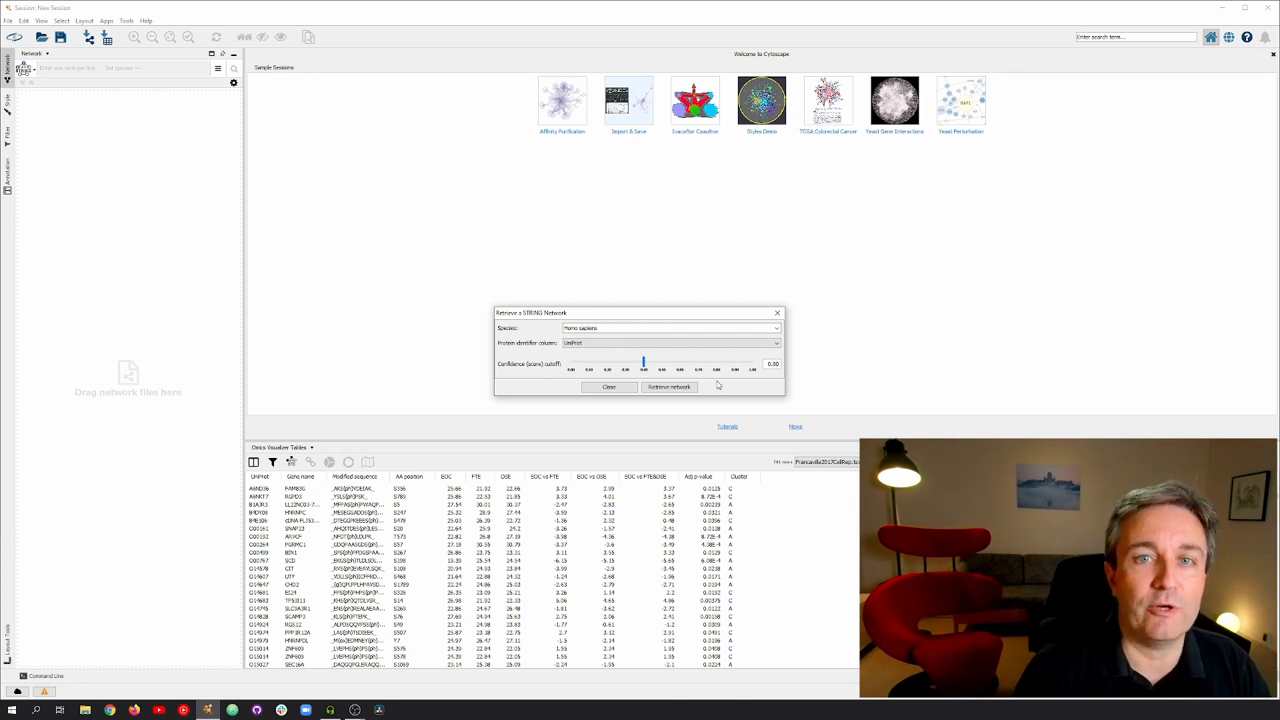
Retrieve the Homo sapiens STRING network for the table's protein identifier column.
click(670, 388)
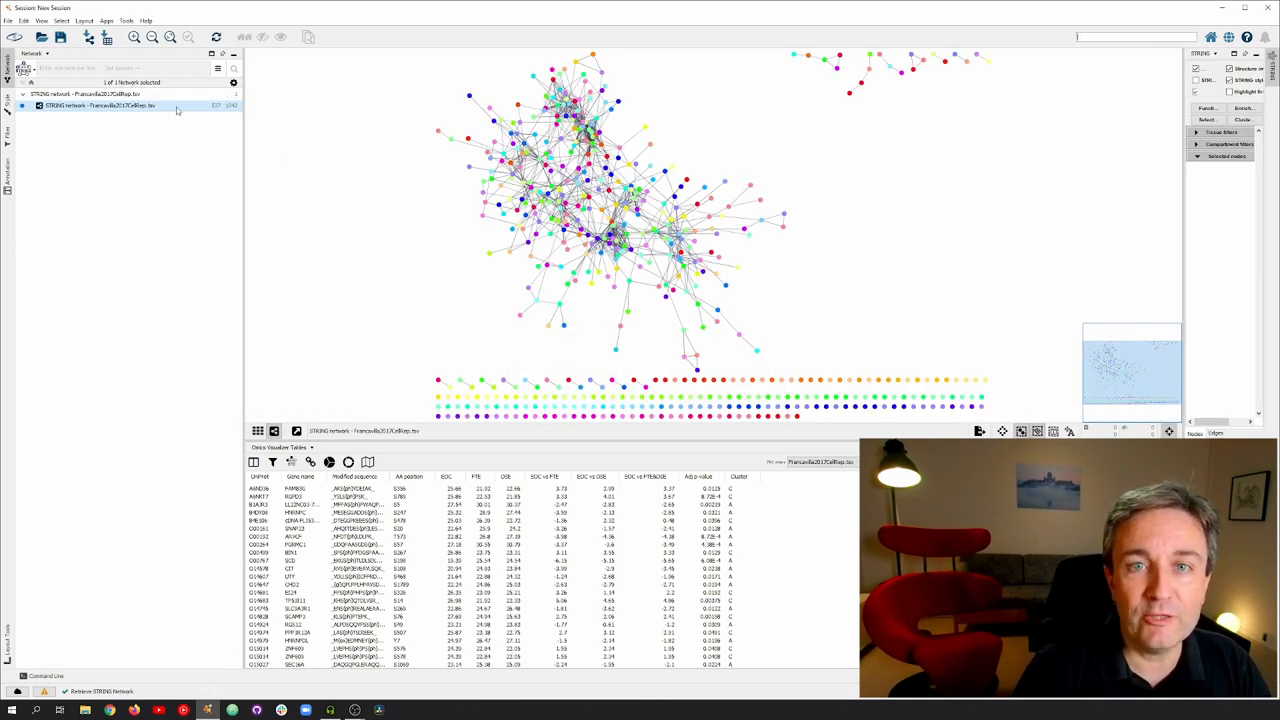
Select the STRING network and switch off STRING styling so nodes show plain grey.
click(40, 18)
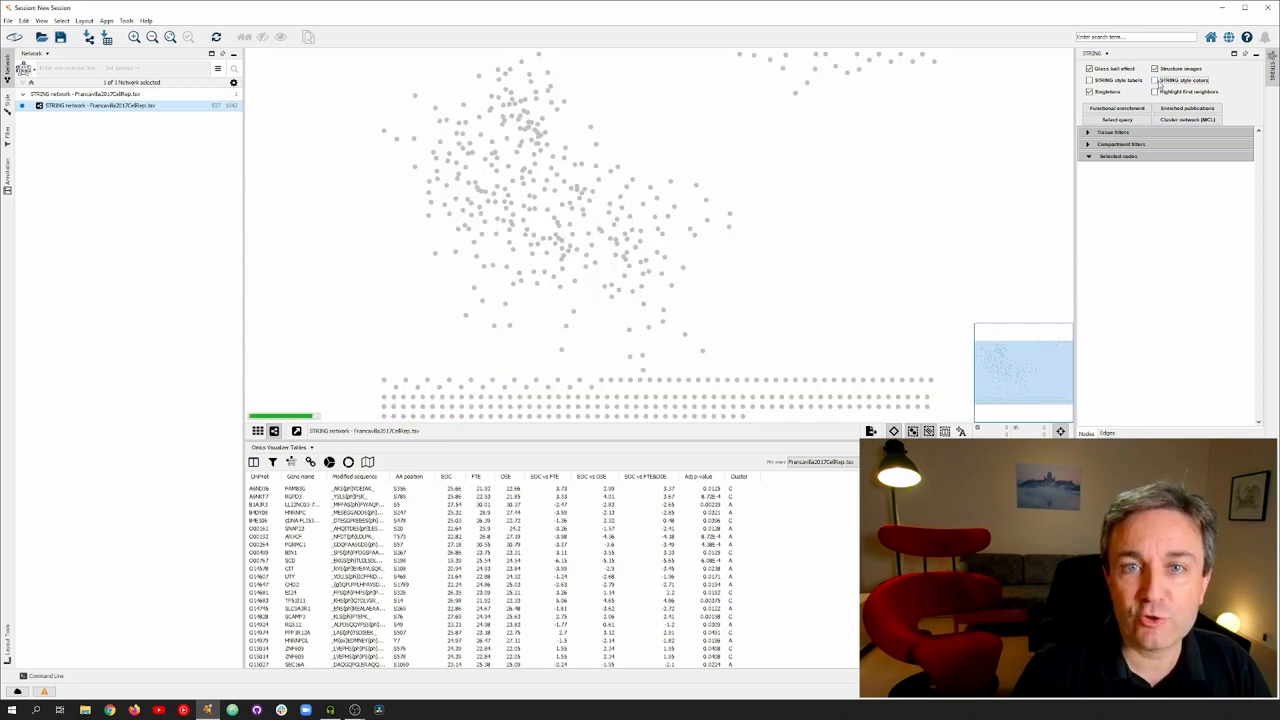
click(1154, 68)
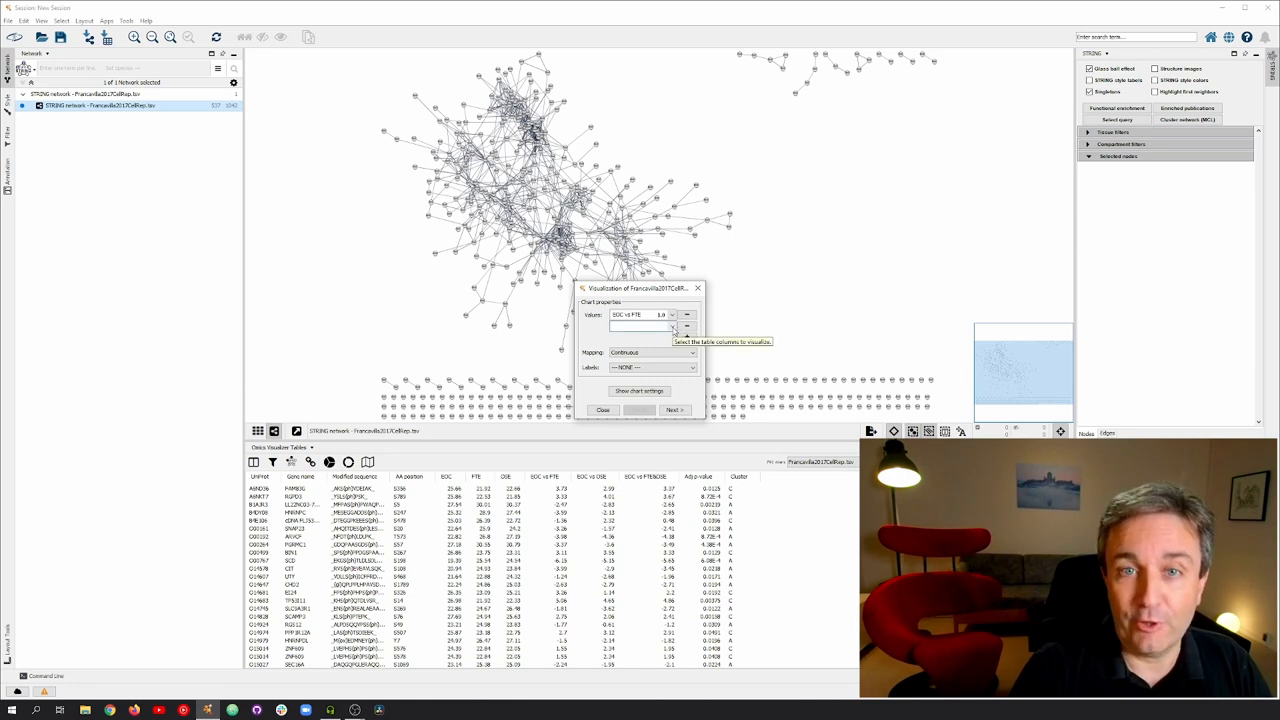
Add donut charts of the SILAC ratio fold-change columns with a diverging blue–red palette.
click(672, 316)
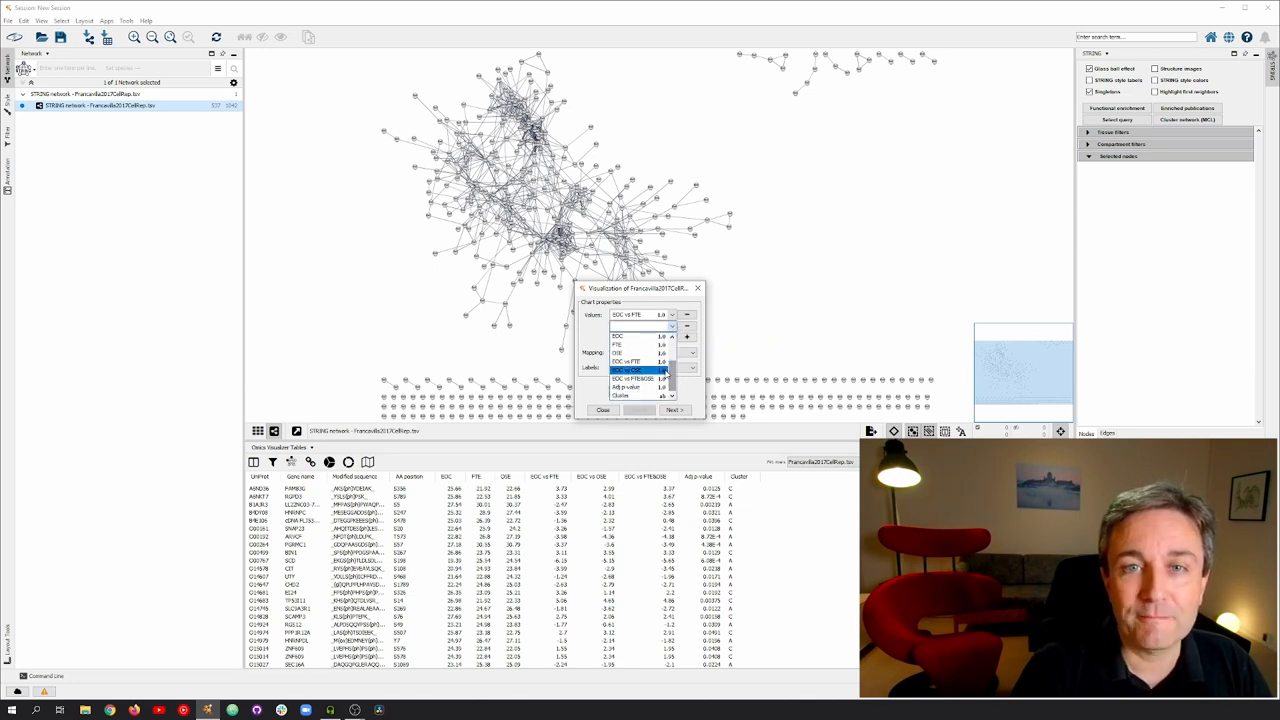
click(688, 368)
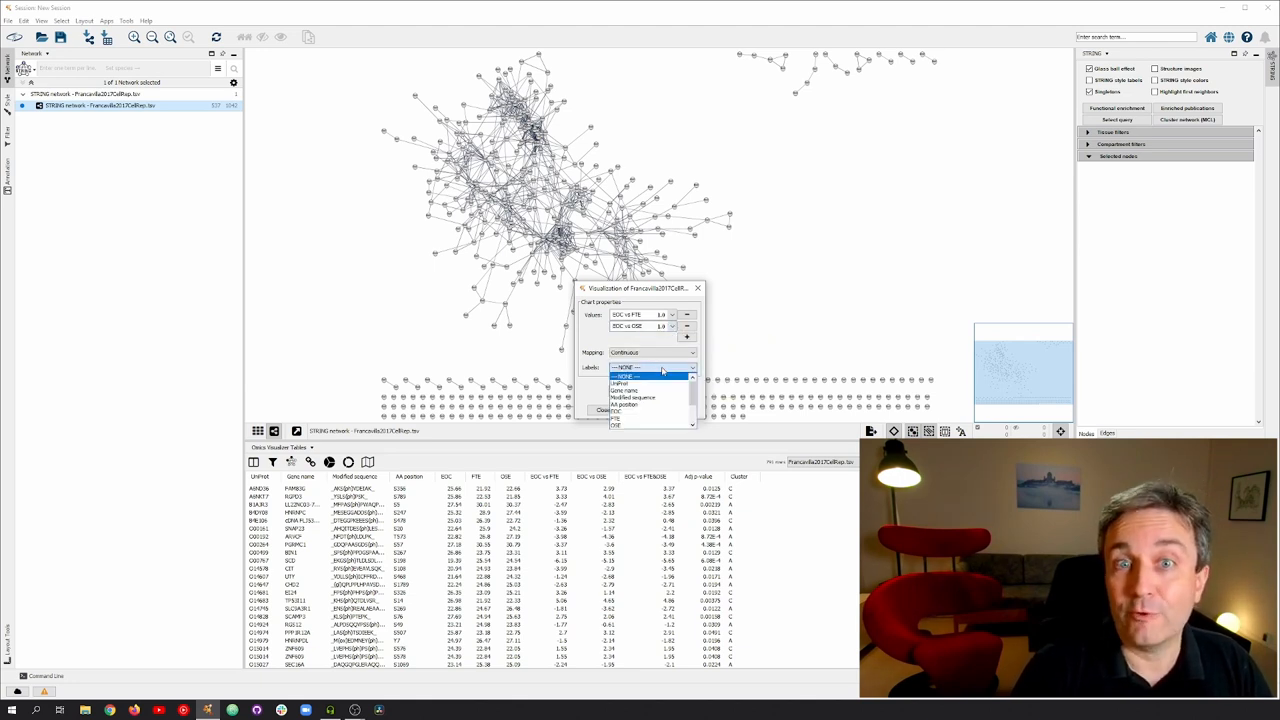
click(632, 400)
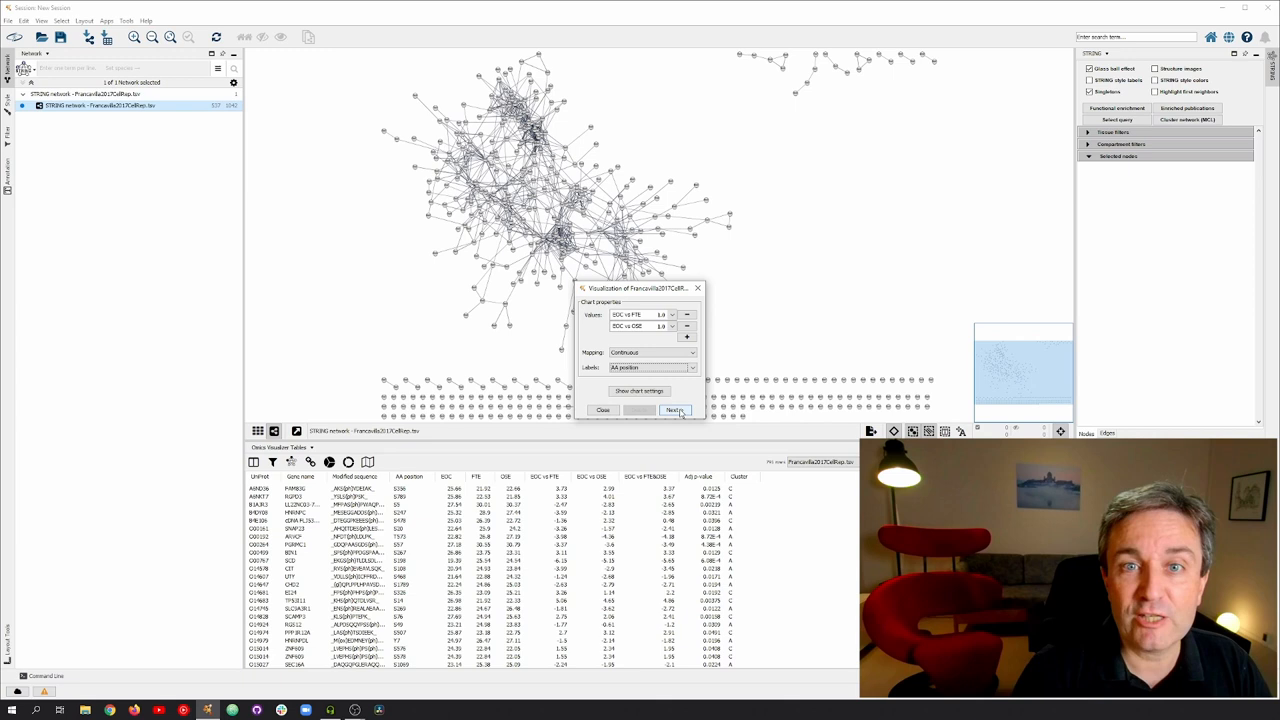
click(672, 410)
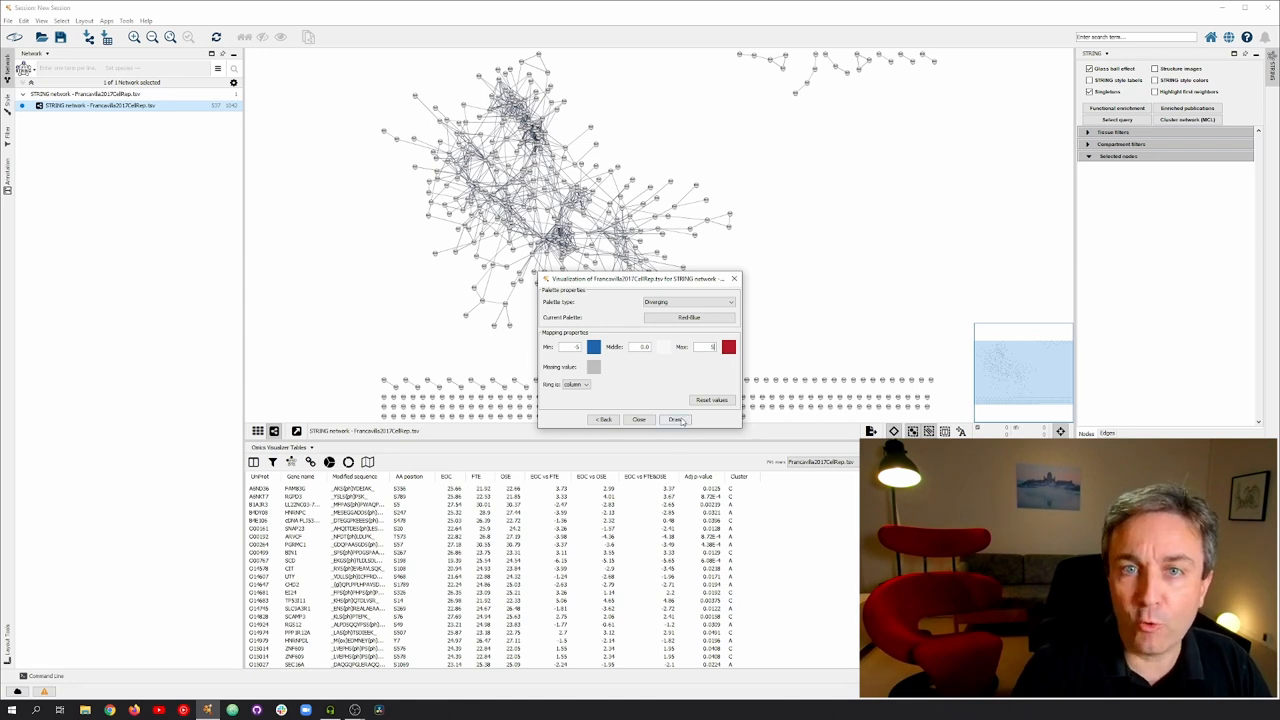
click(674, 420)
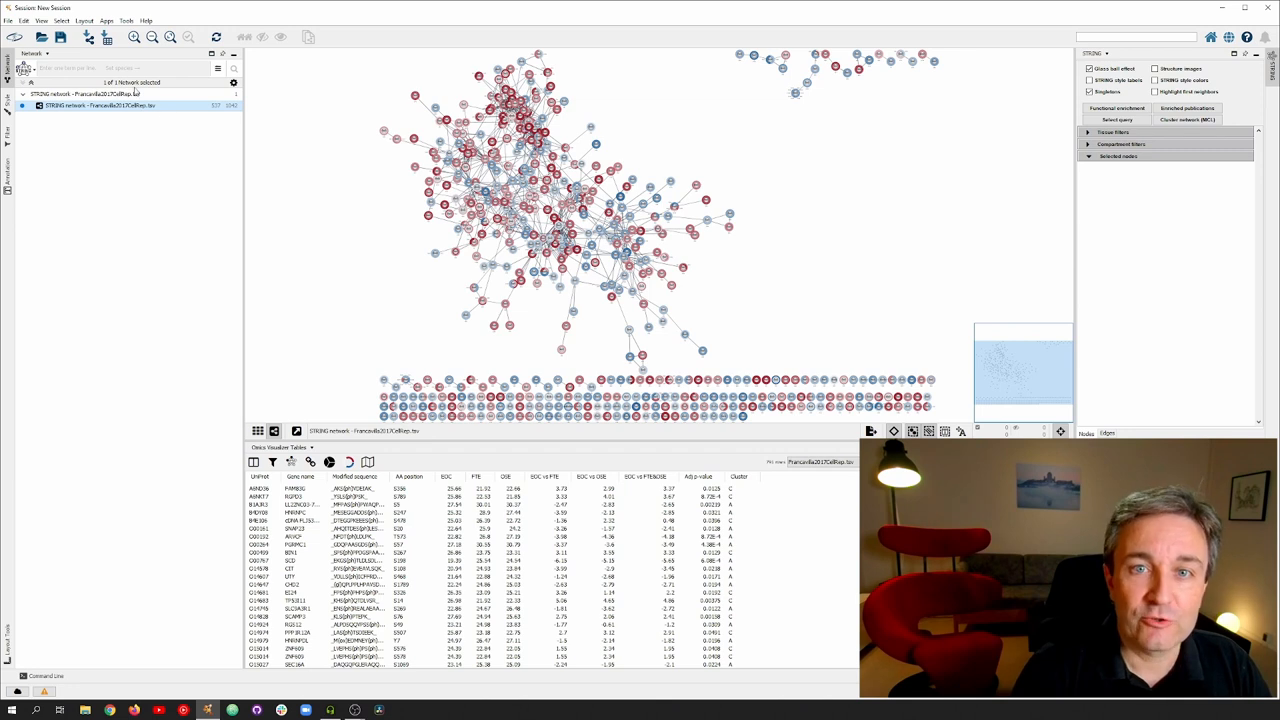
Apply the yFiles Remove Overlaps layout so donut-chart nodes stand apart.
click(88, 18)
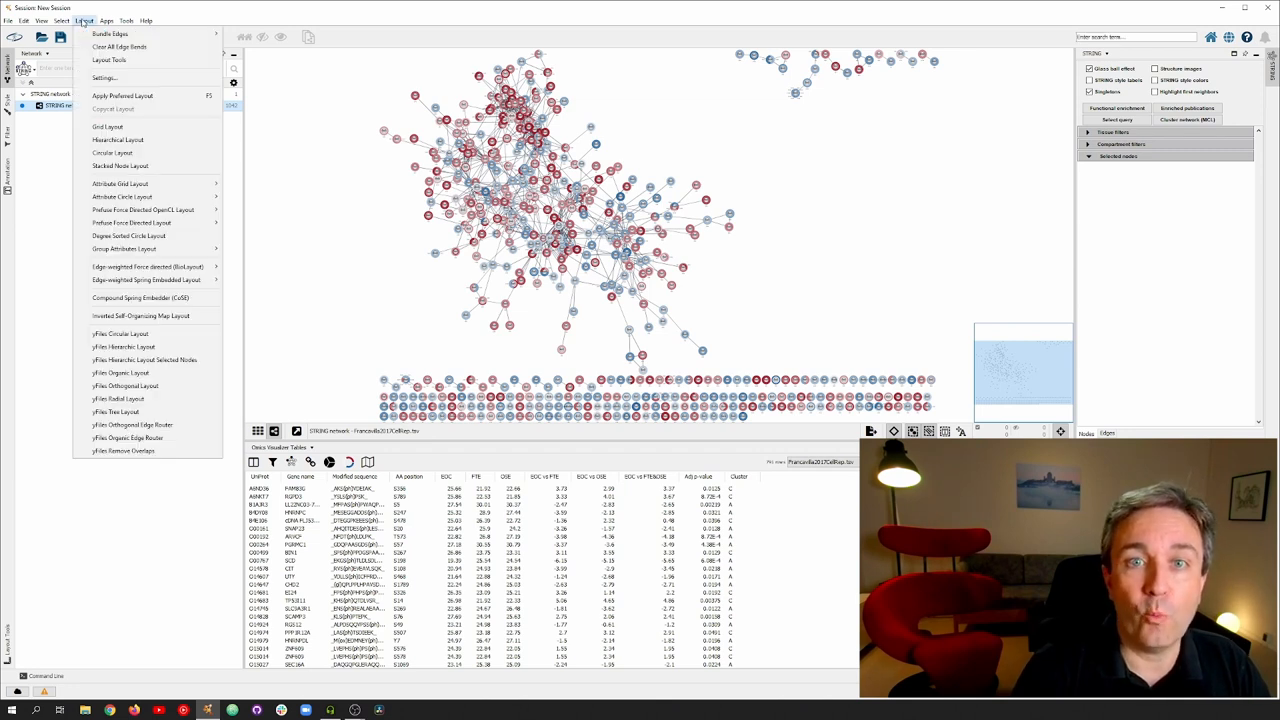
mouse_move(120, 248)
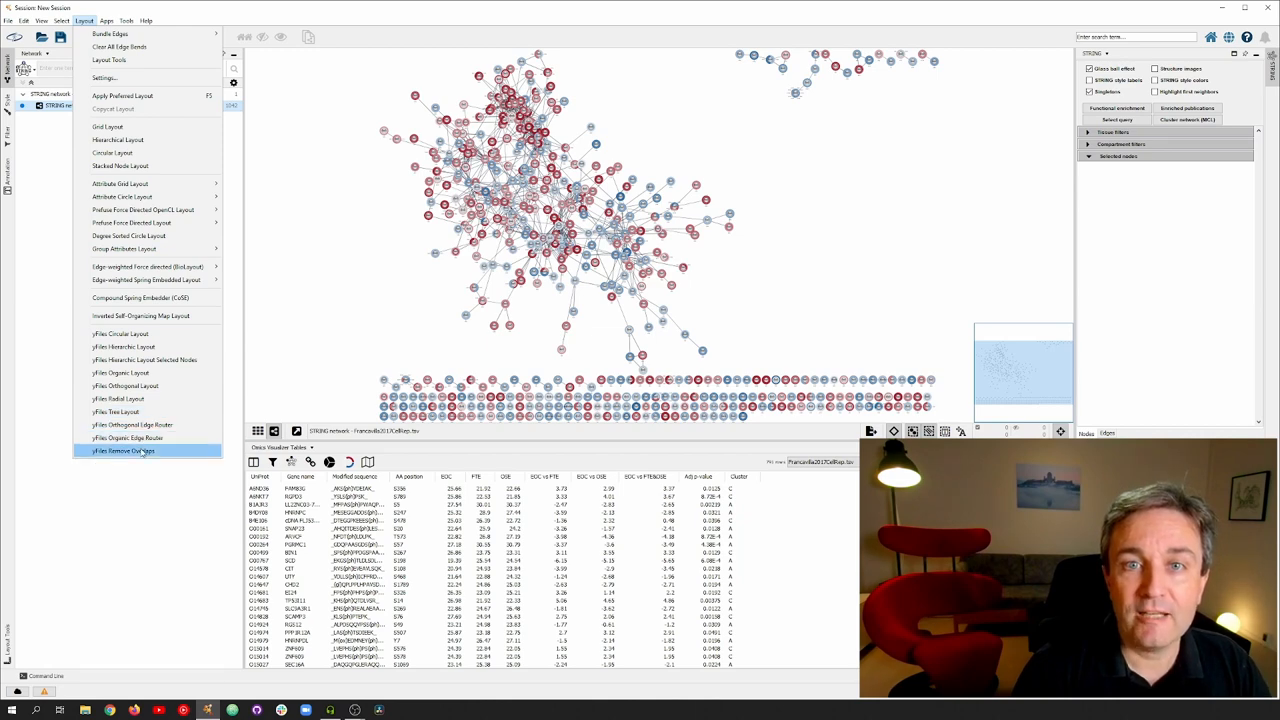
click(120, 448)
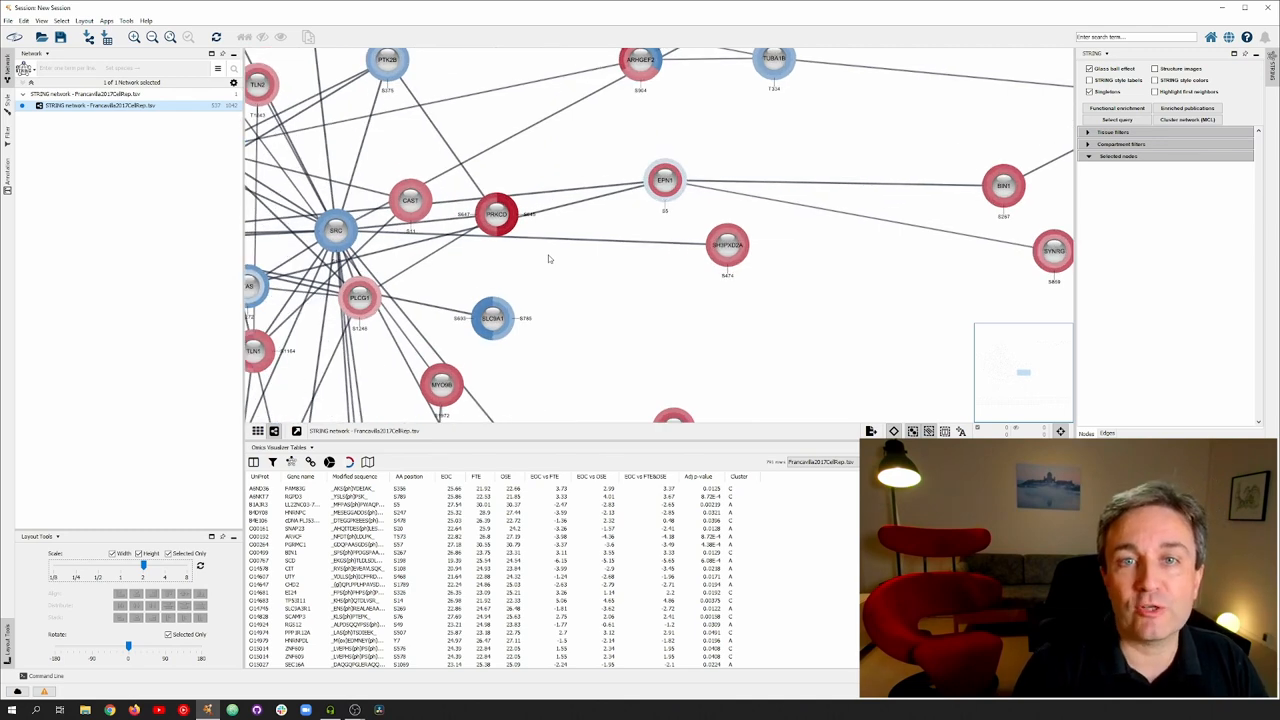
mouse_move(392, 152)
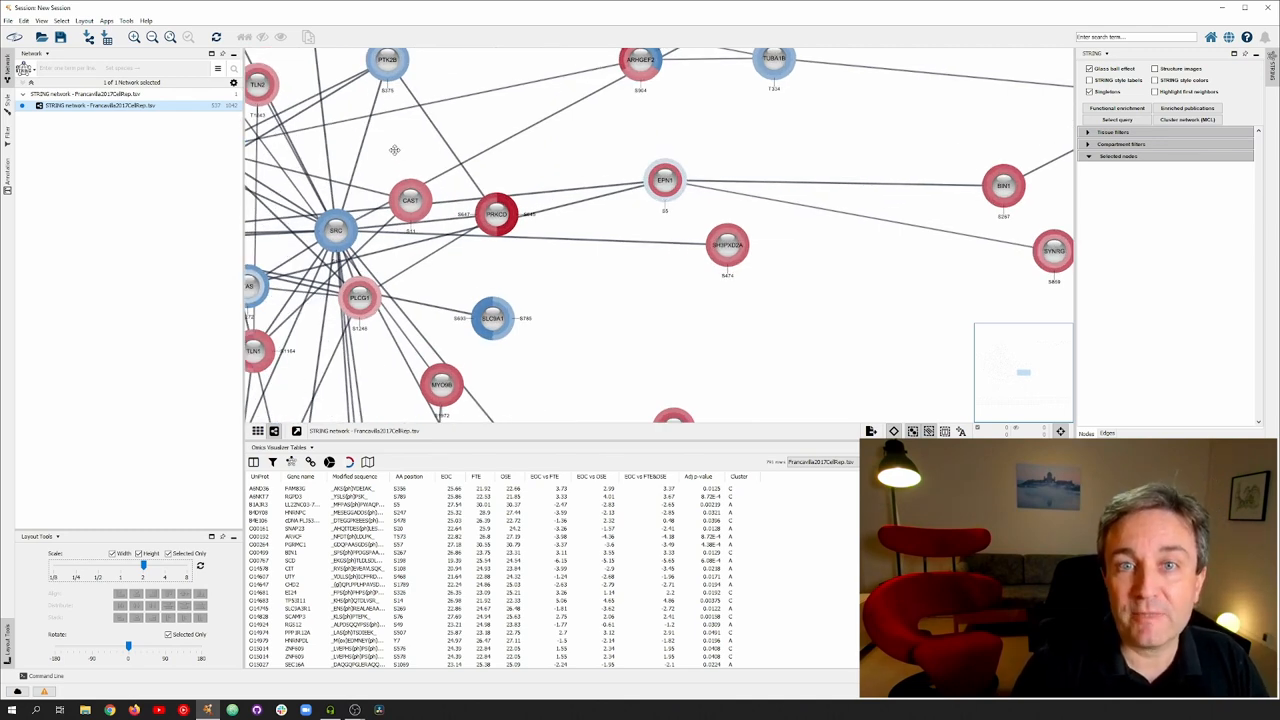